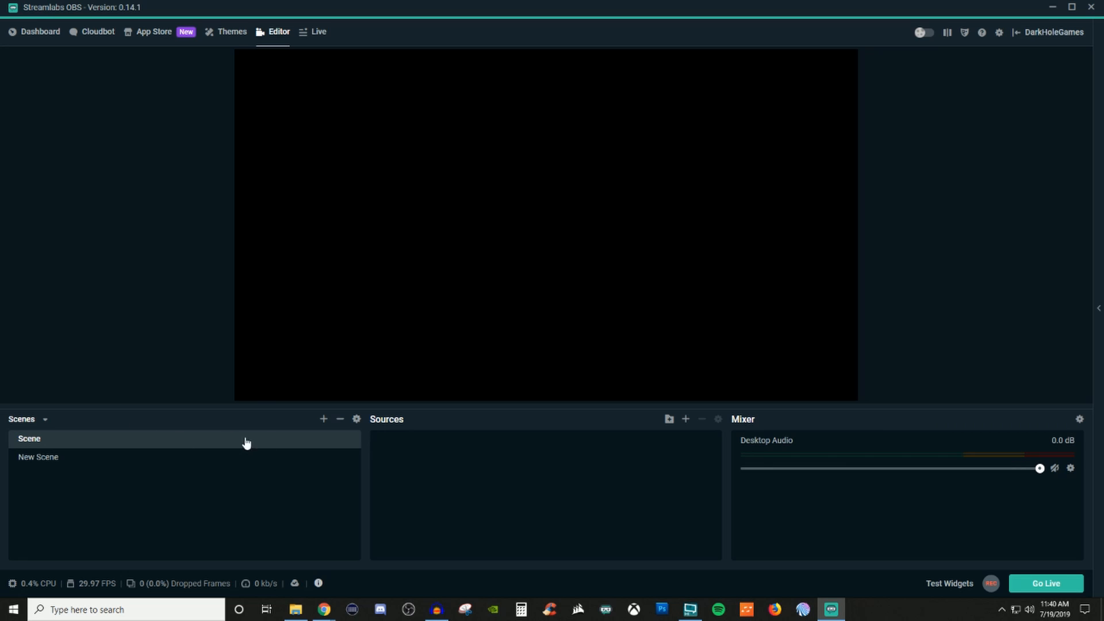
mouse_move(684, 432)
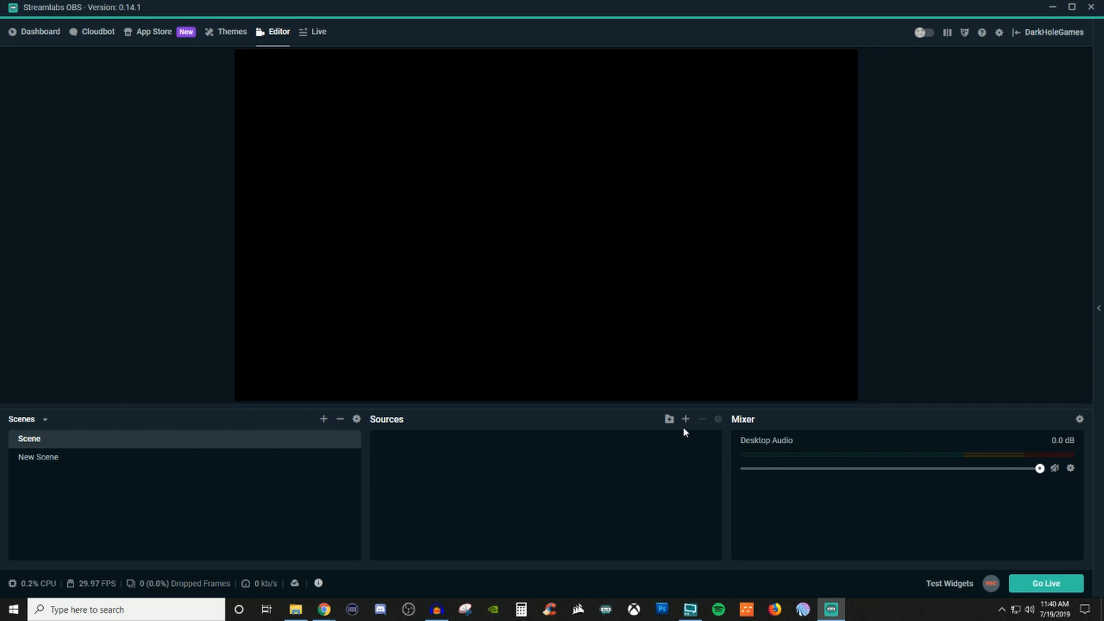
Step: Begin a new source and choose Display Capture as its type
left_click(685, 419)
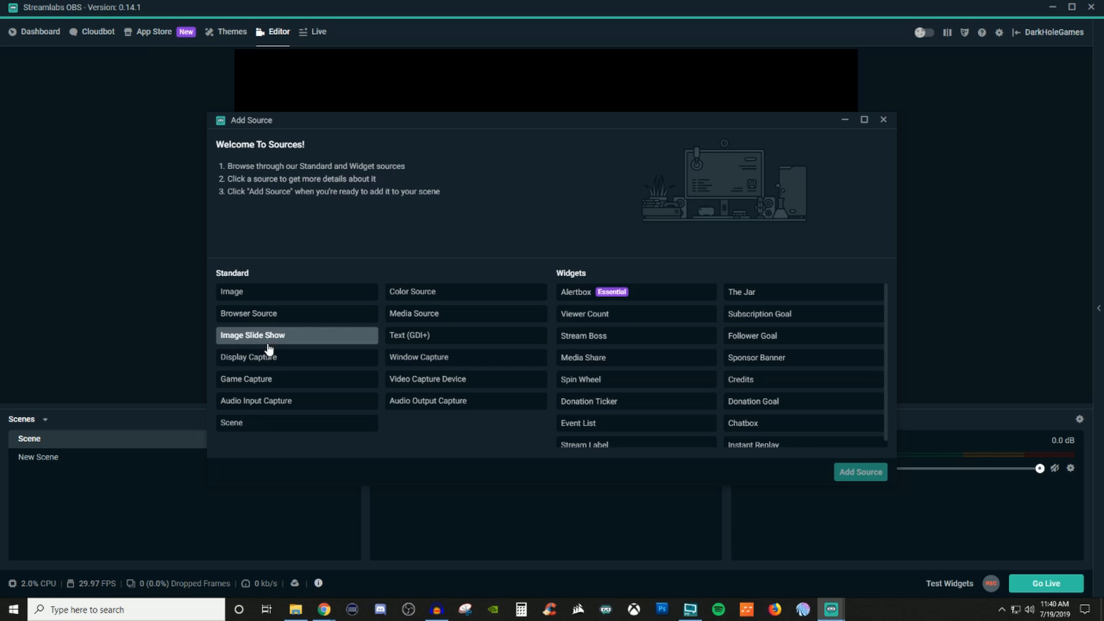
left_click(248, 357)
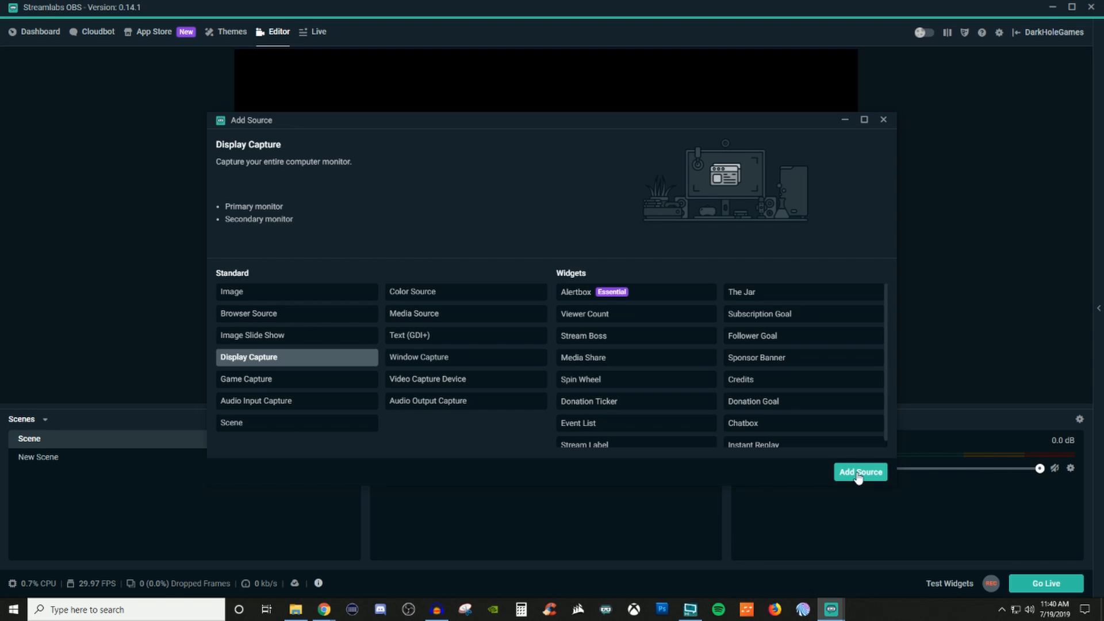
Step: Confirm the type and create the new source named Display Capture
left_click(860, 472)
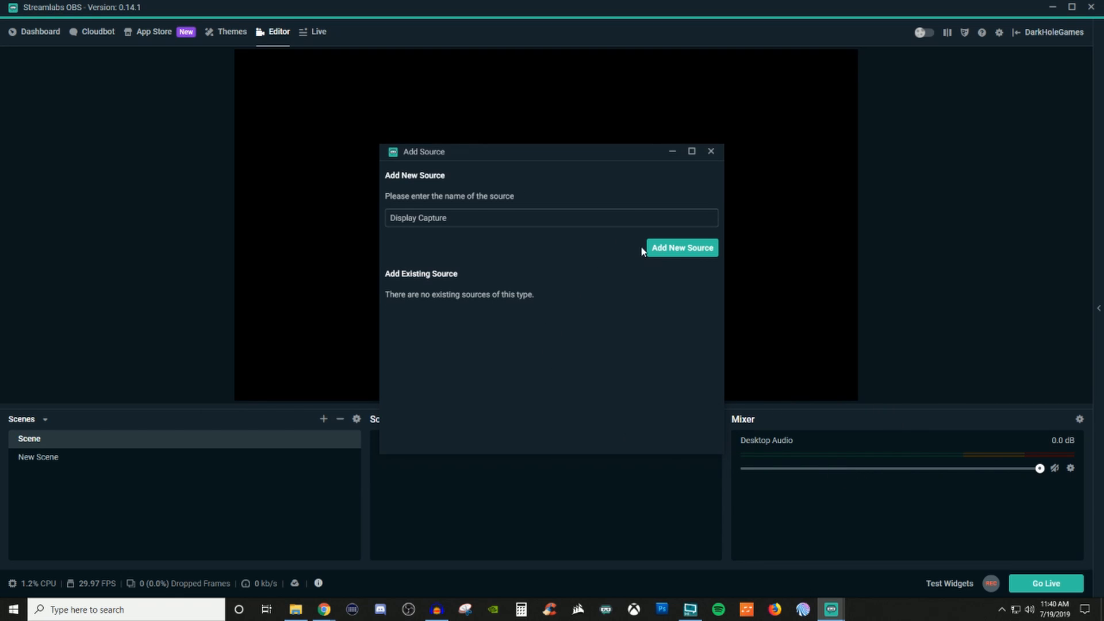
left_click(680, 247)
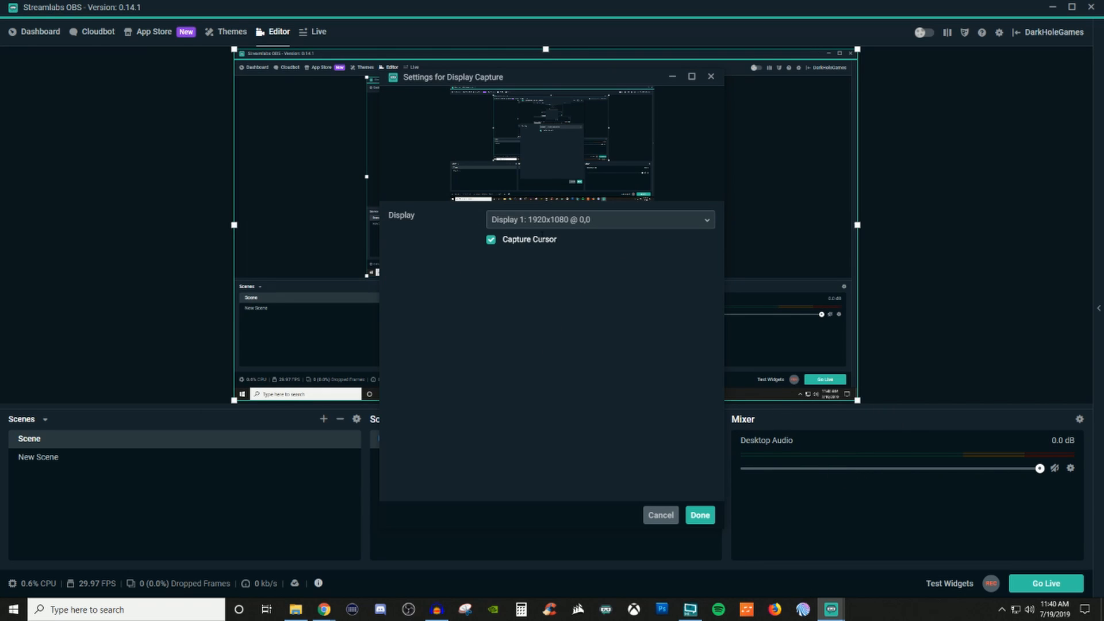
Step: Try other monitors, settle on Display 1: 1920x1080 @ 0,0, and finish adding the source
left_click(599, 218)
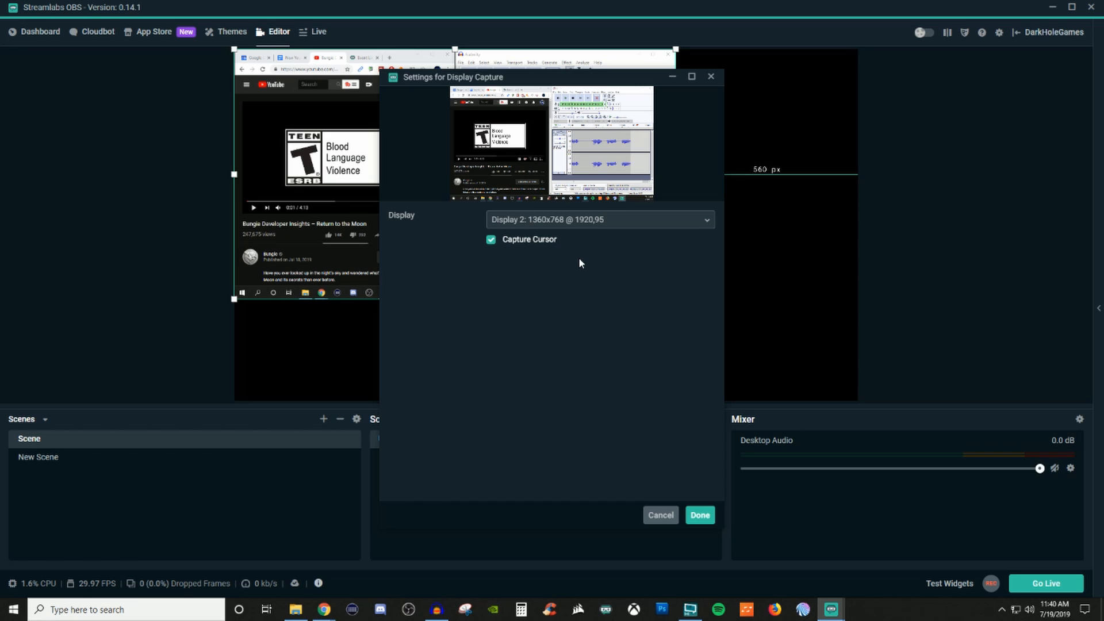
left_click(598, 218)
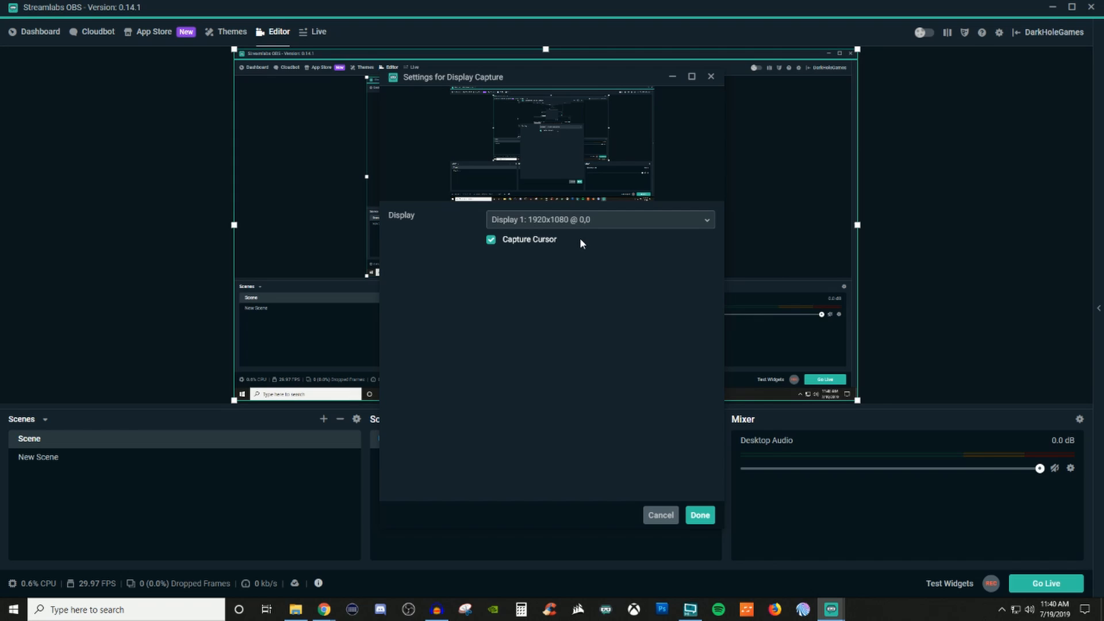
left_click(599, 219)
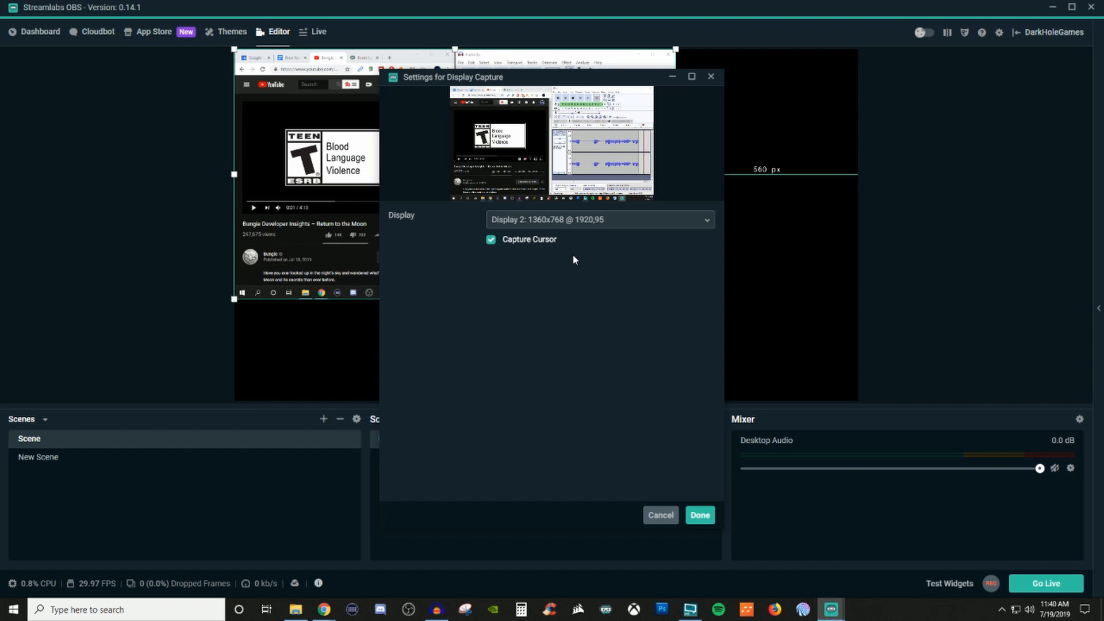
left_click(599, 218)
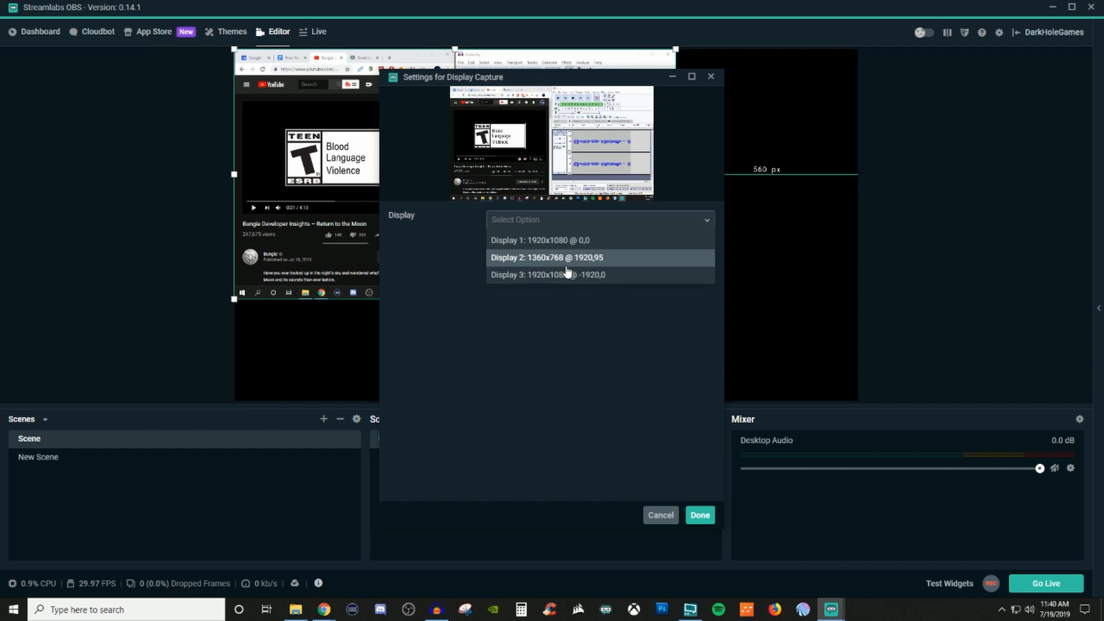
left_click(547, 274)
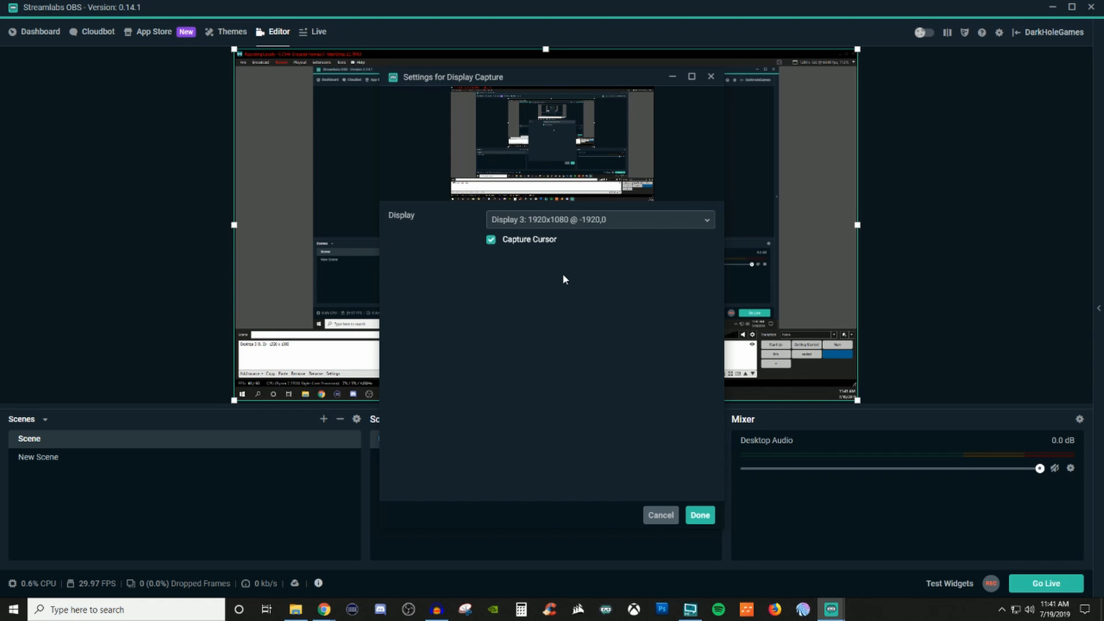
left_click(597, 219)
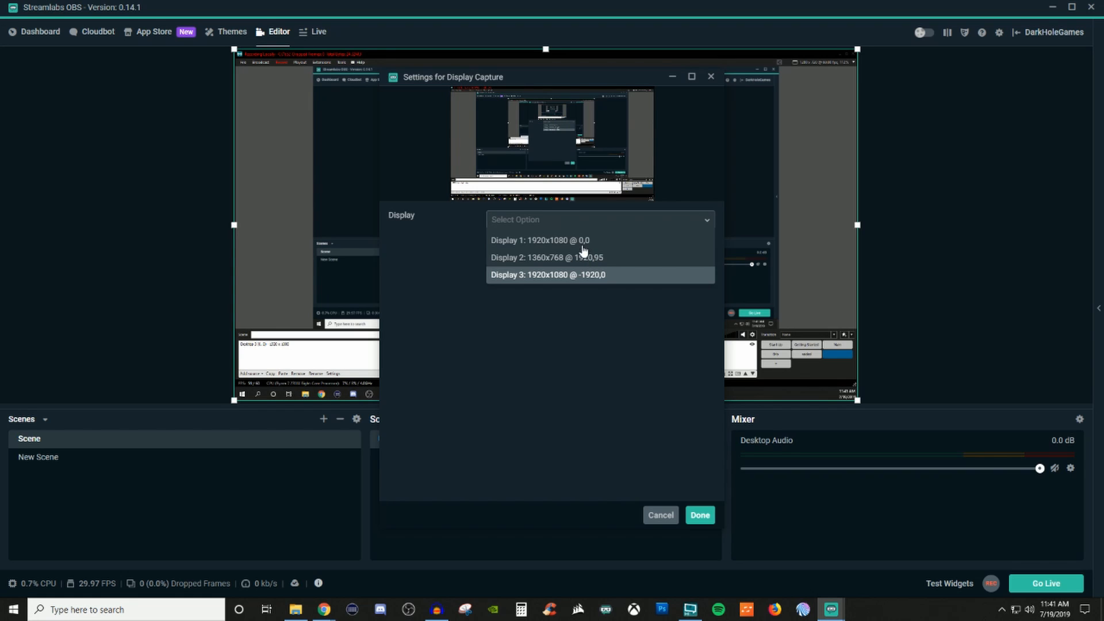
left_click(544, 240)
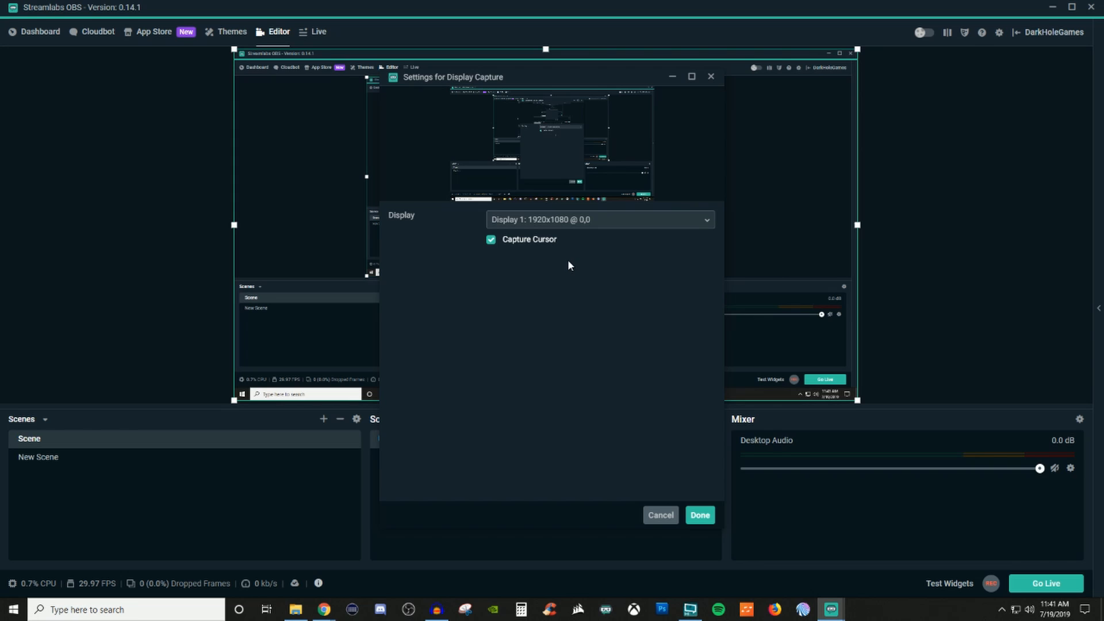
left_click(698, 515)
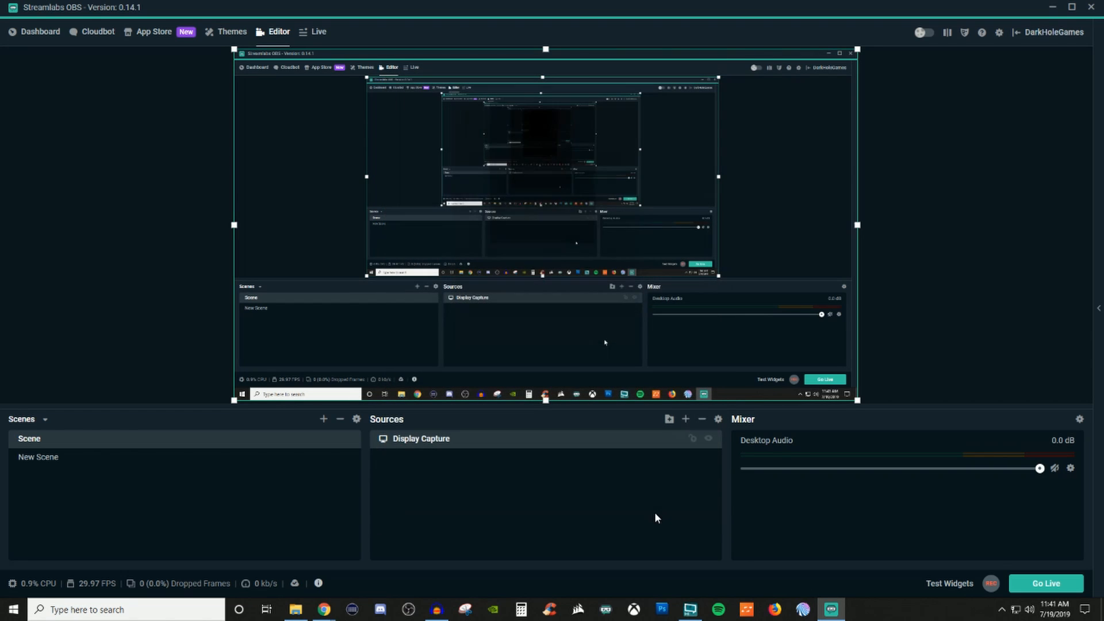